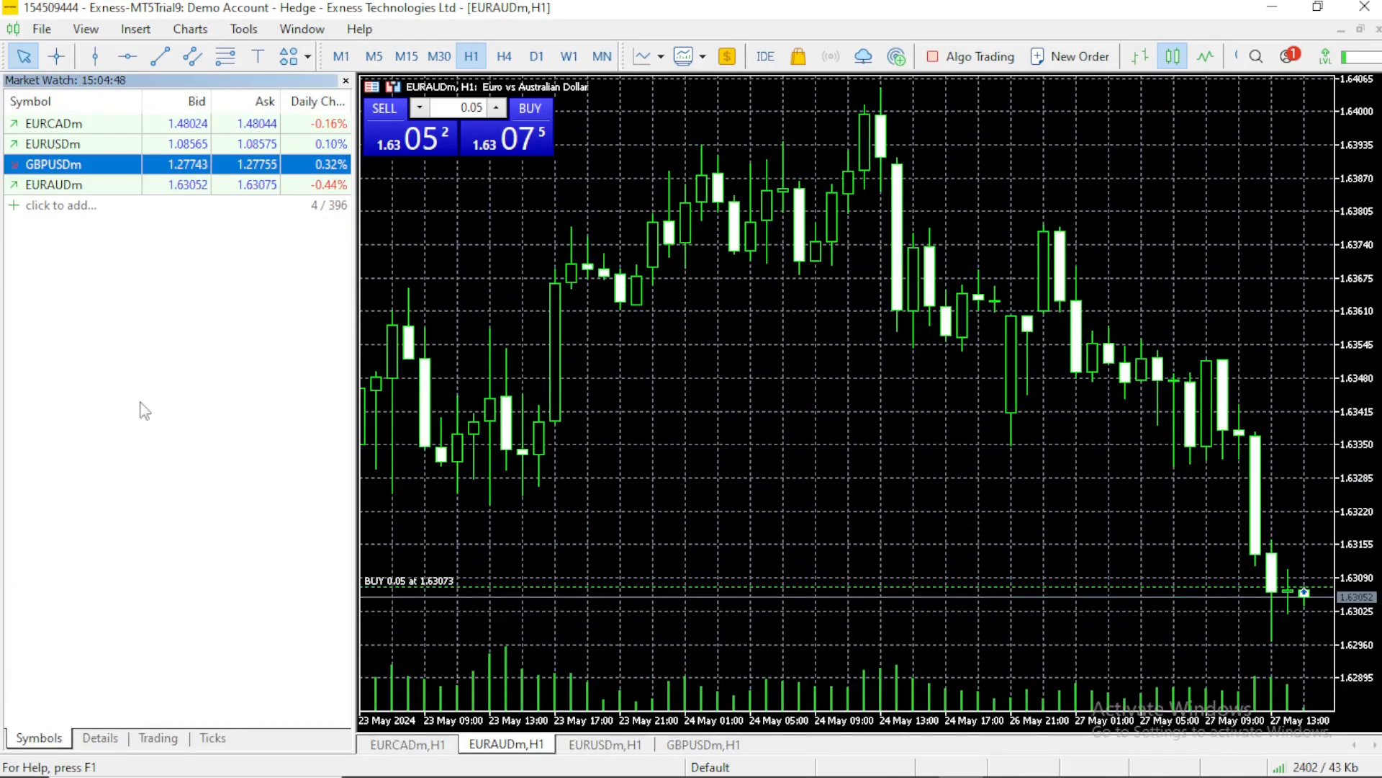
Show the Toolbox Trade list with the EURCAD buy and the EURUSD and GBPUSD sells.
click(85, 28)
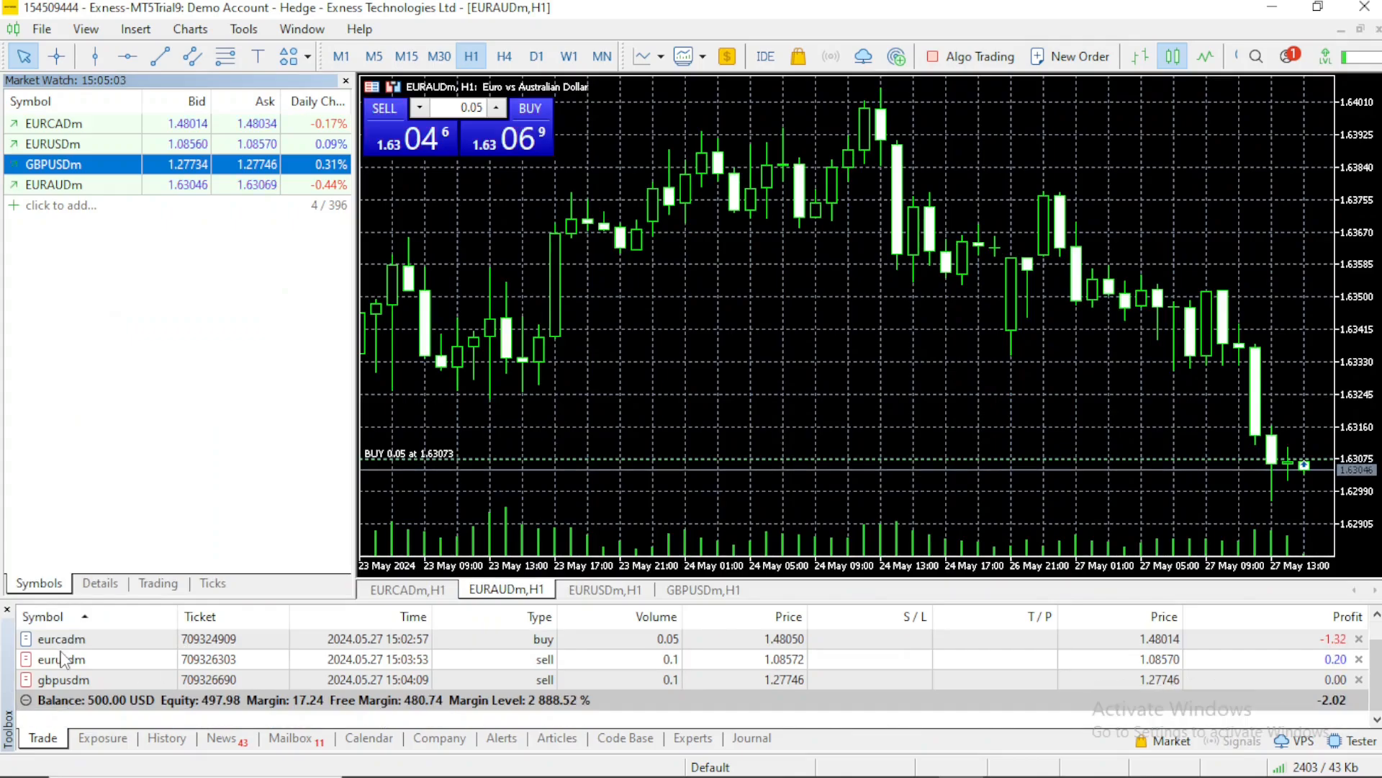
mouse_move(62, 659)
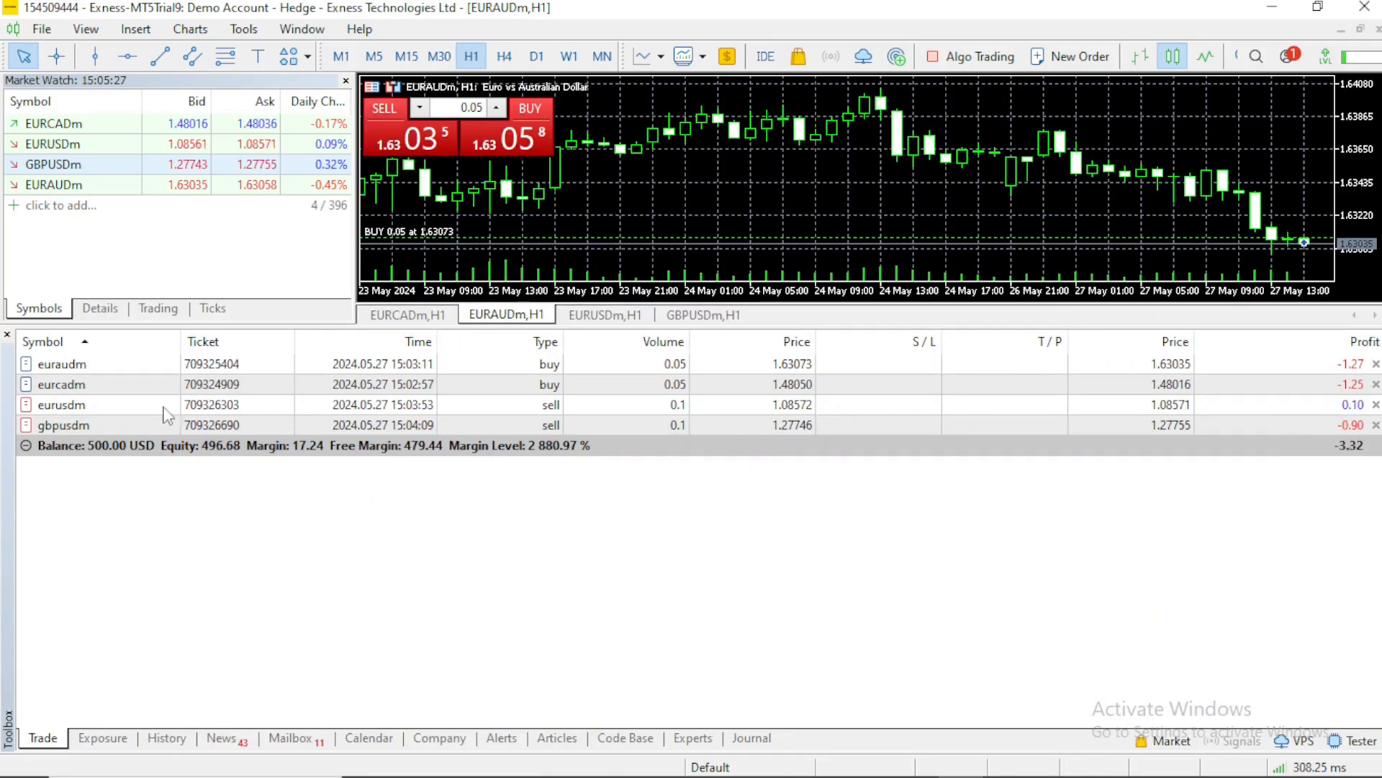
mouse_move(236, 479)
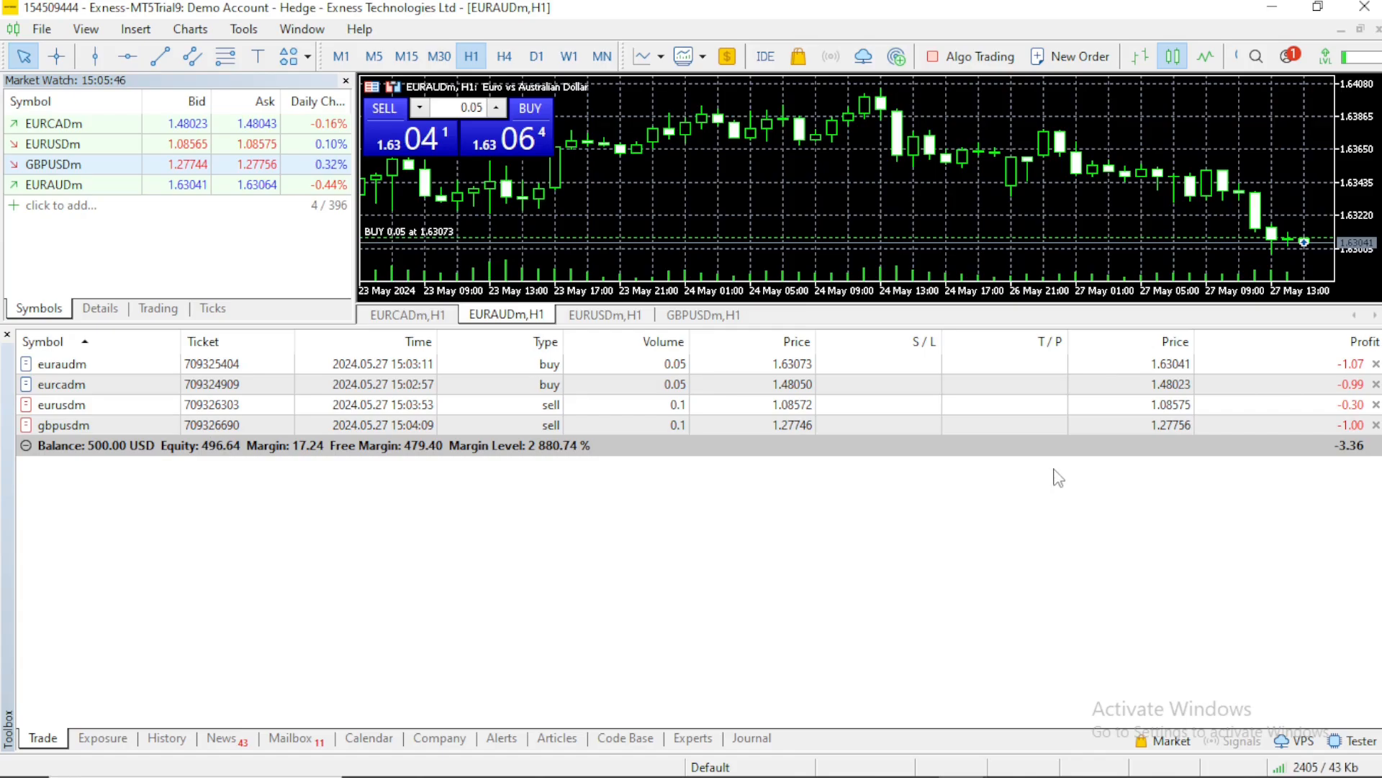
mouse_move(1041, 483)
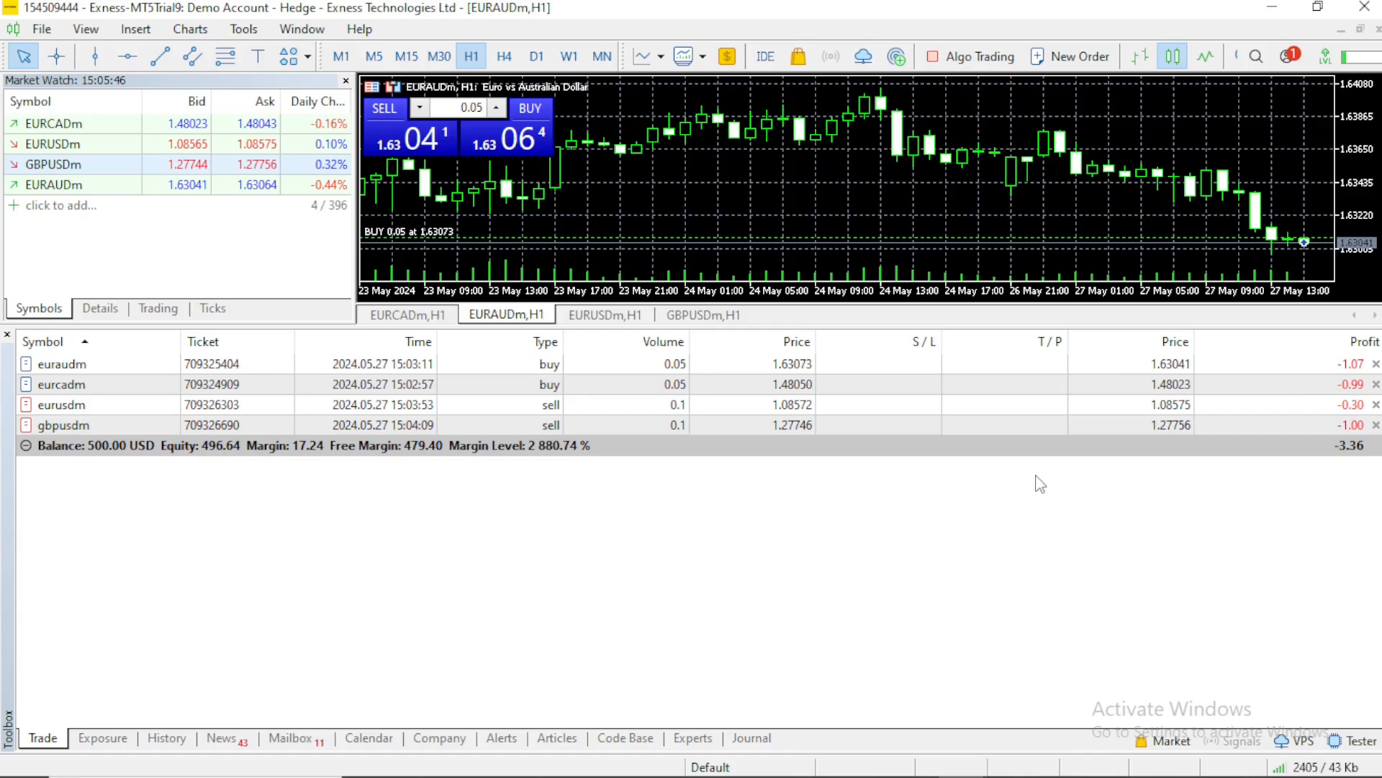